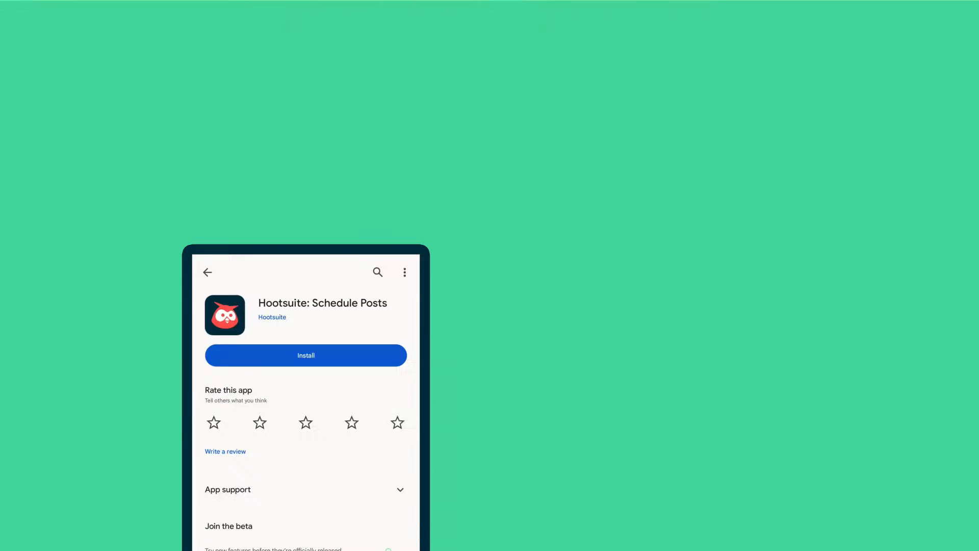
Install the Hootsuite: Schedule Posts app from its Google Play listing.
click(305, 355)
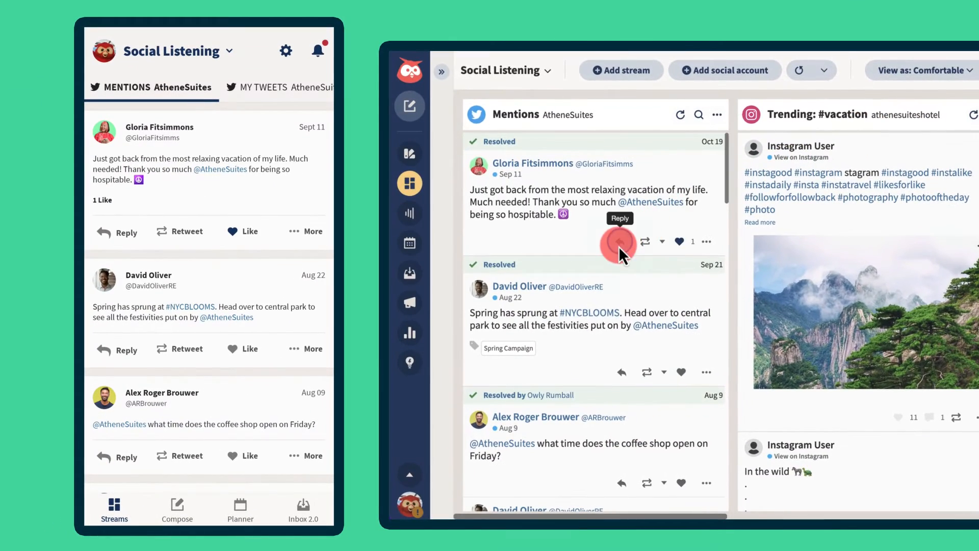
Add an SXSW Twitter stream to Social Listening and drag My Tweets to a new position.
click(618, 241)
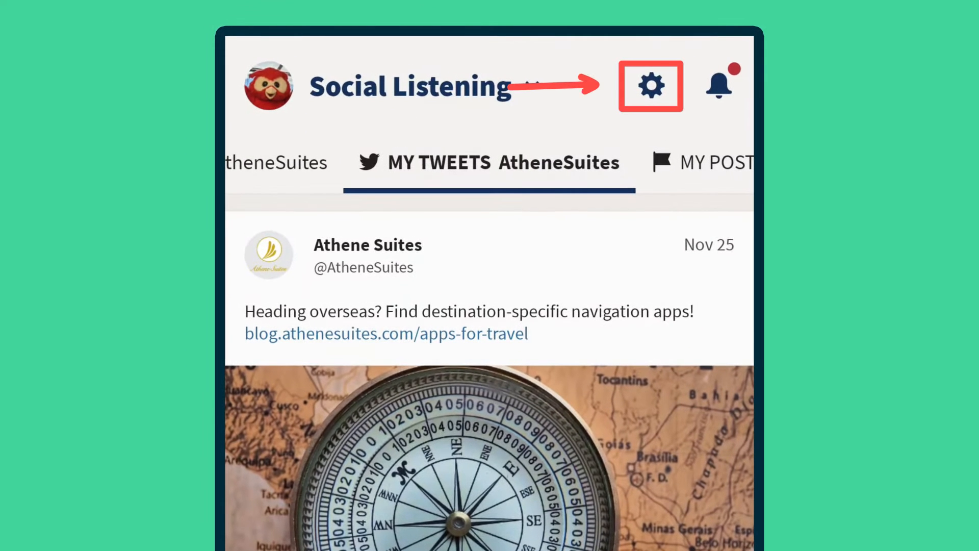
click(650, 86)
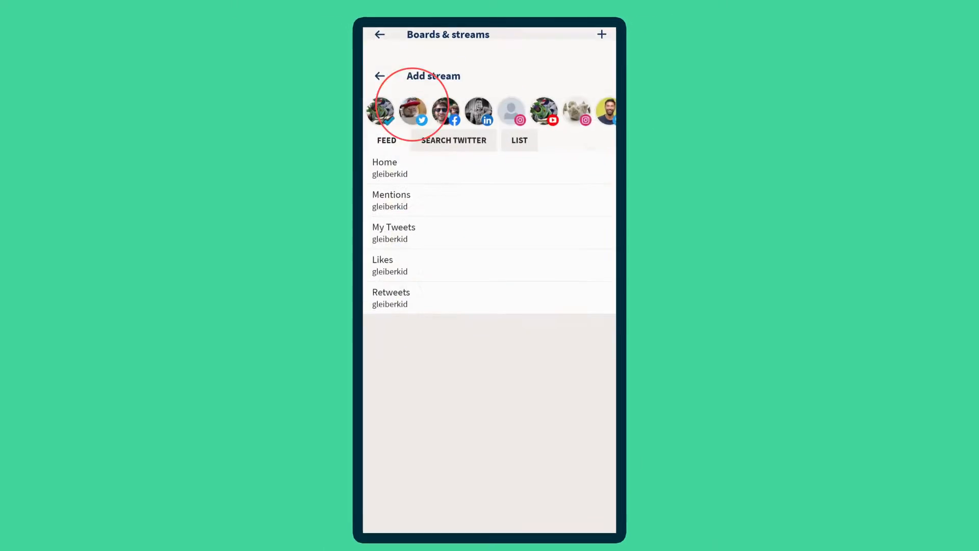
click(379, 76)
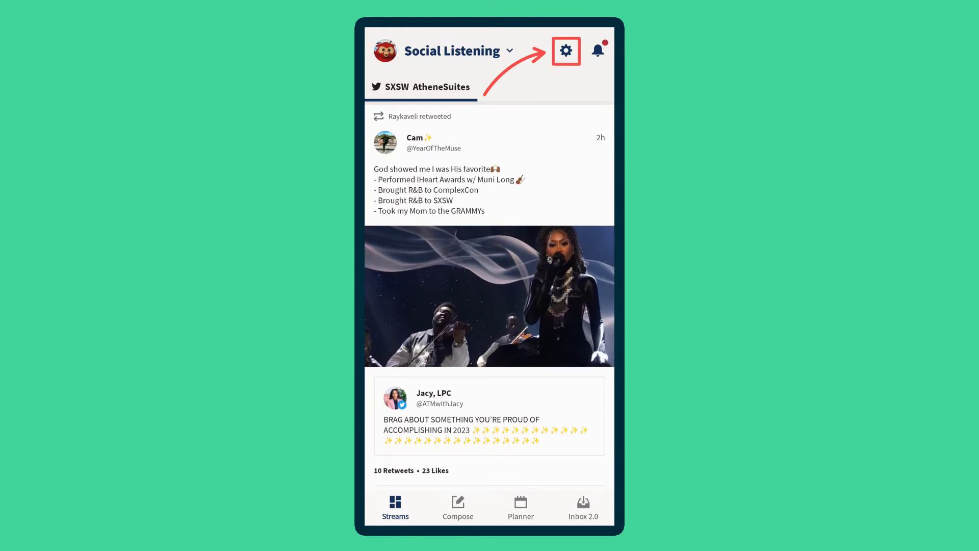
click(565, 50)
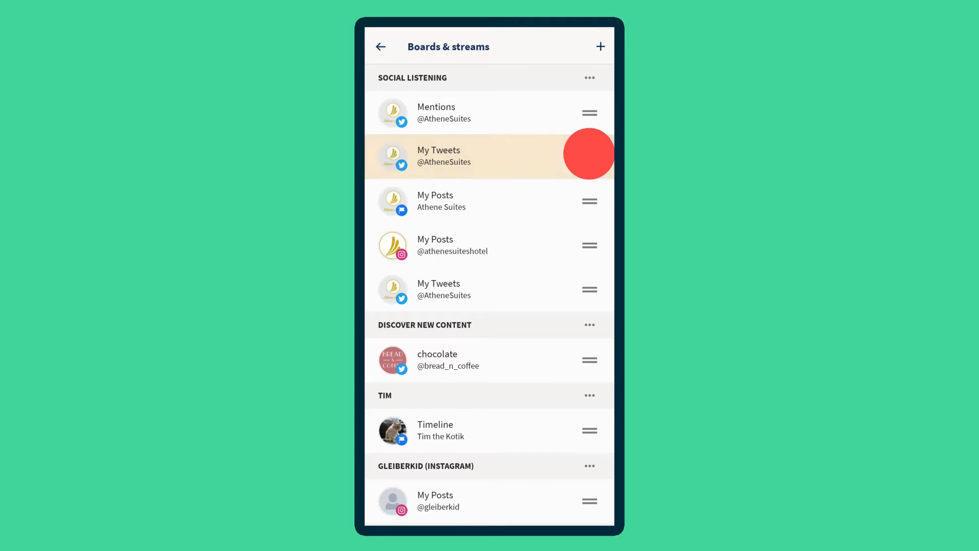
drag(589, 155, 589, 112)
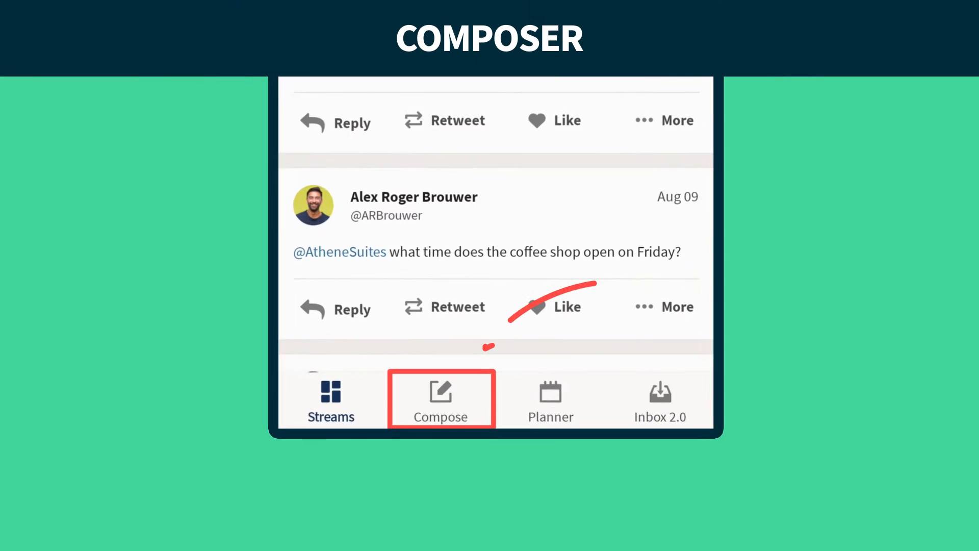
Compose a chef-interview post for the Athene Suites accounts, with a link and chocolate-drizzling photo.
click(439, 400)
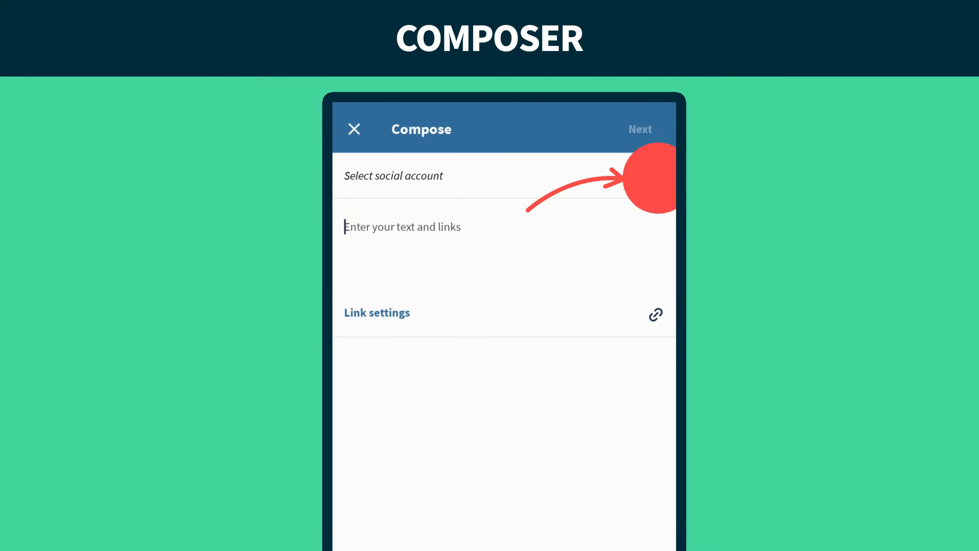
click(393, 175)
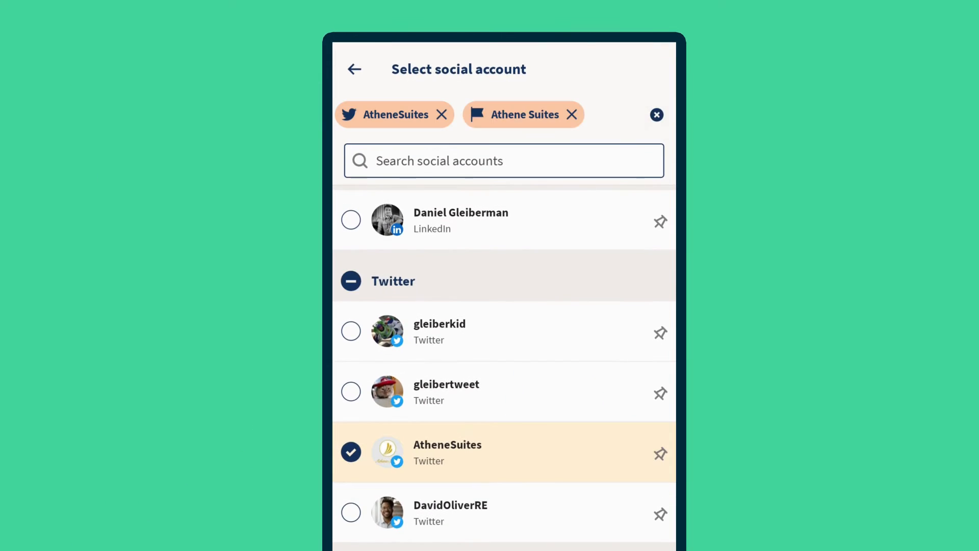
click(353, 69)
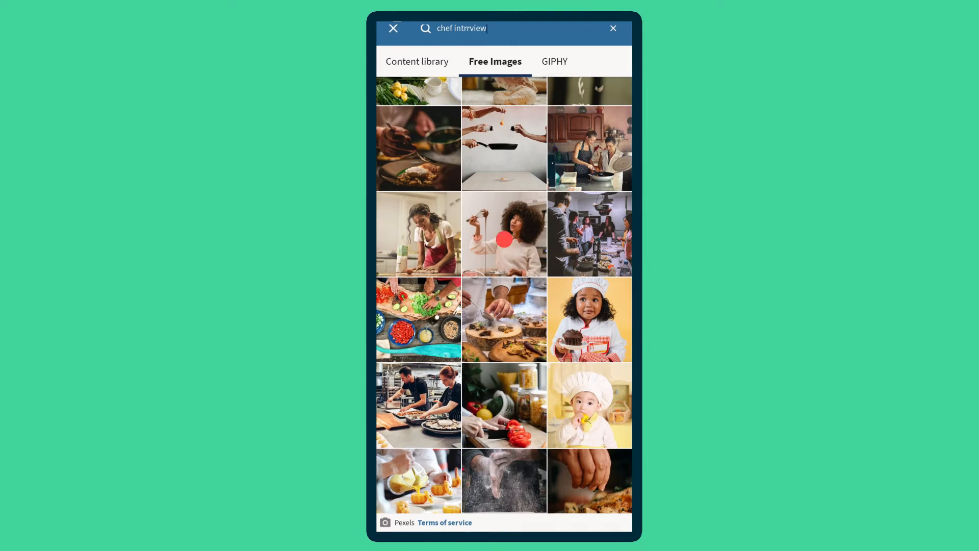
click(504, 233)
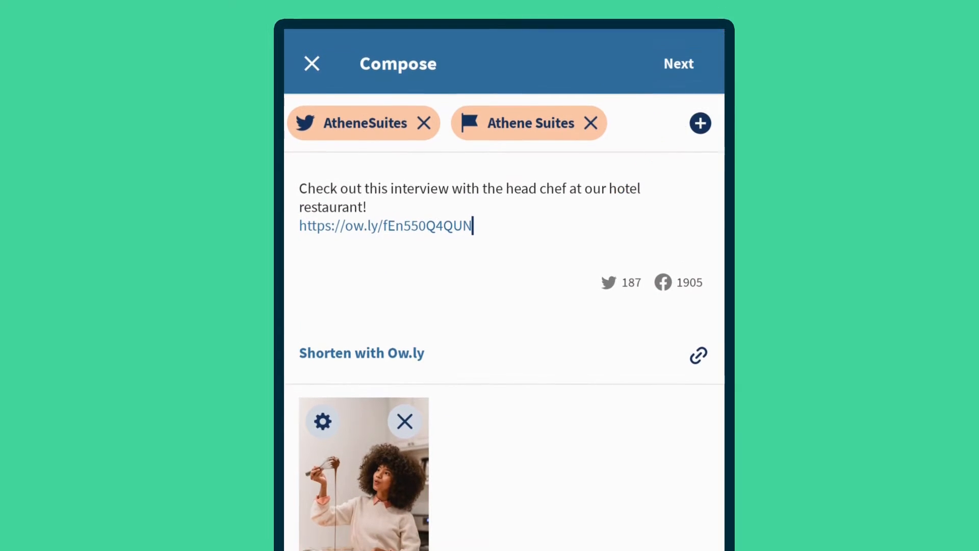
Give the chef post a custom schedule time, then save it as a draft.
click(678, 63)
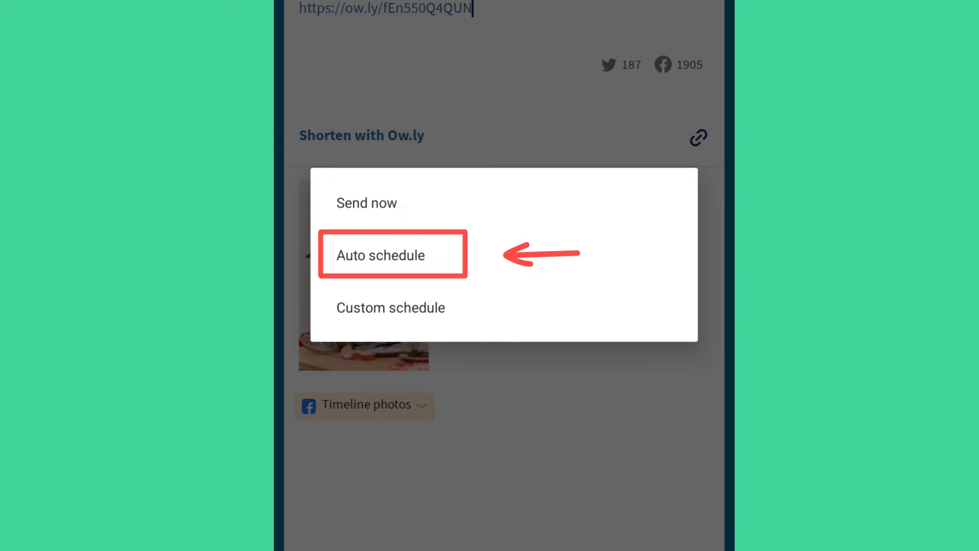
click(390, 307)
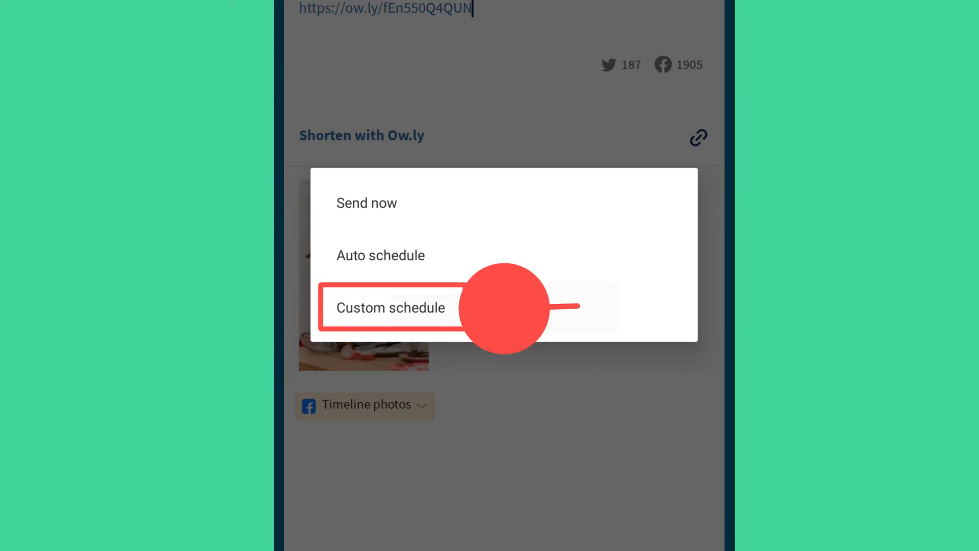
click(390, 307)
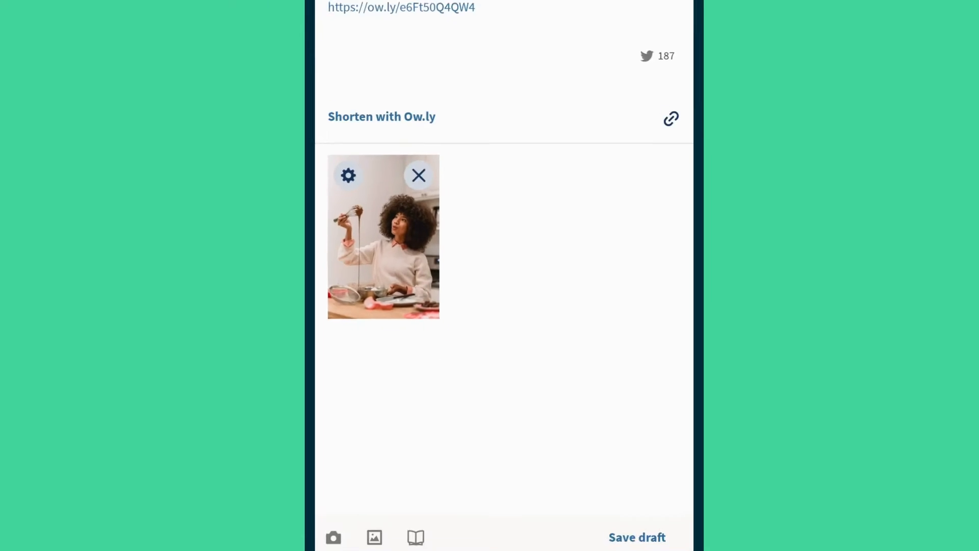
click(636, 537)
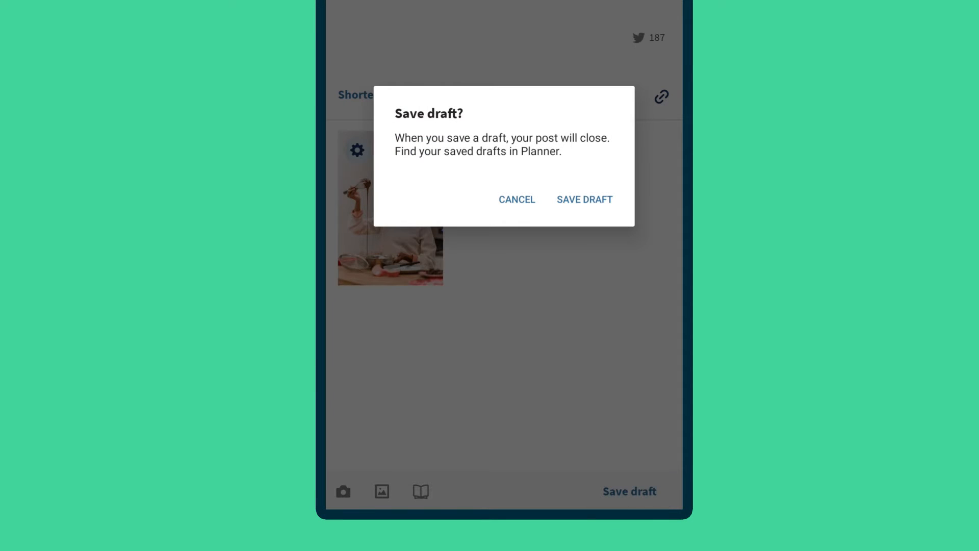
click(583, 203)
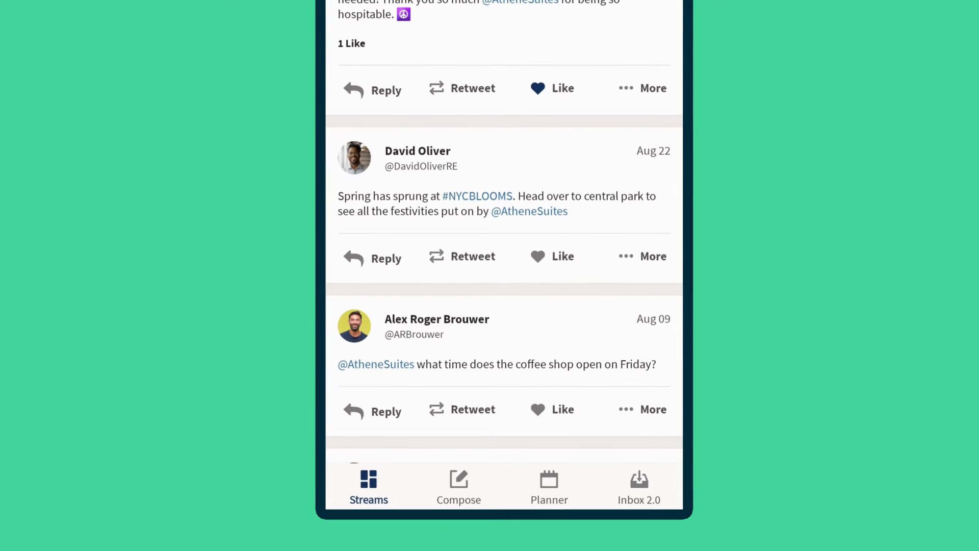
View the Planner as a calendar, open the 2:25 p.m. Test post, and approve Win a vacation.
click(549, 486)
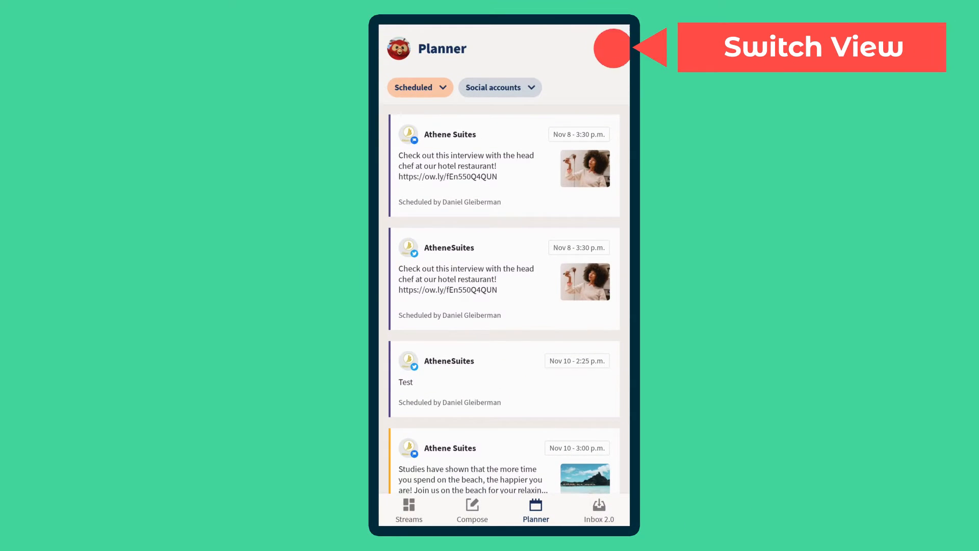
click(614, 48)
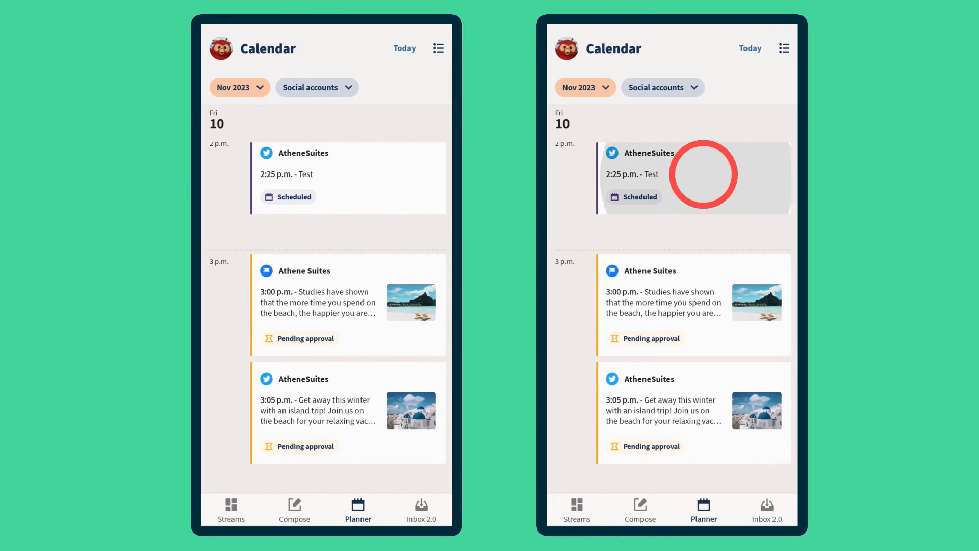
click(687, 177)
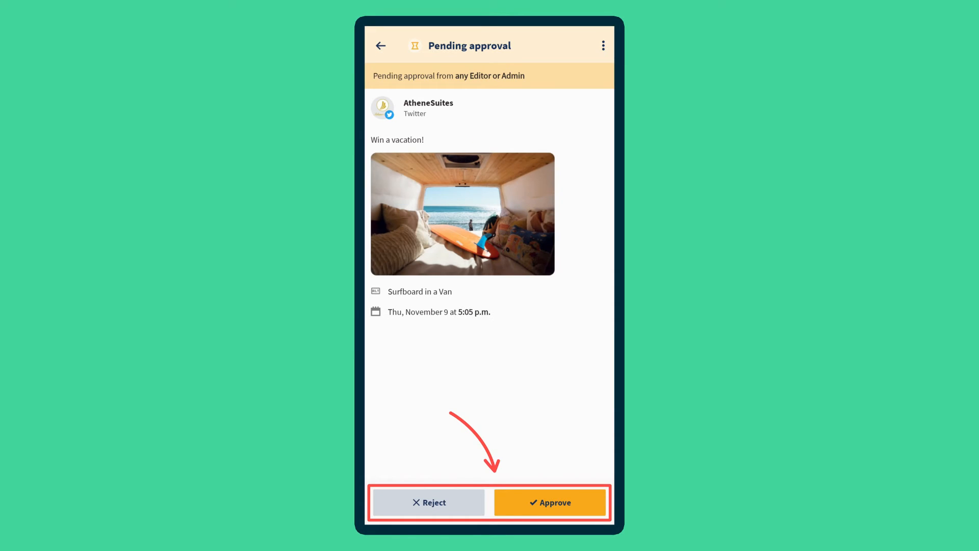
click(550, 501)
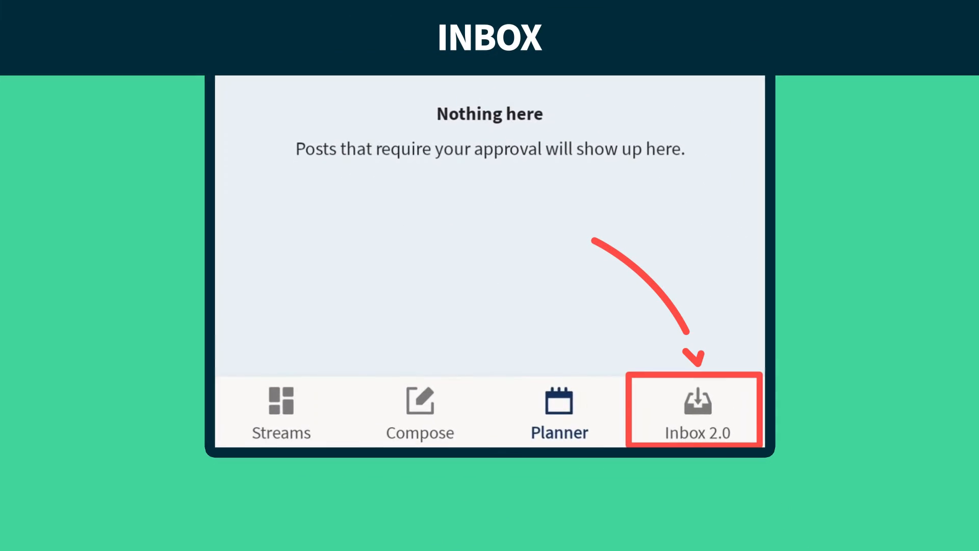
Filter Inbox 2.0 to conversations assigned to me, then open athenesuiteshotel's Instagram notifications.
click(696, 412)
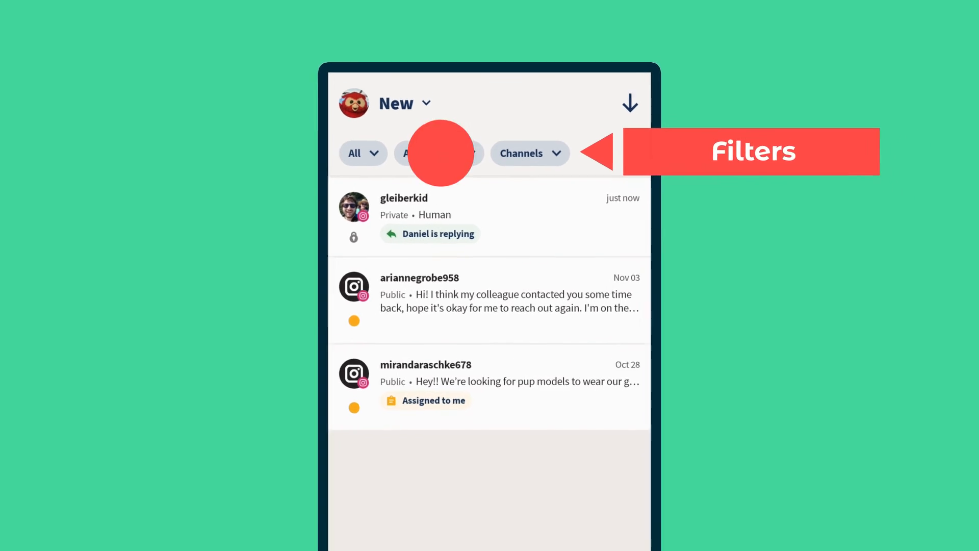
click(439, 153)
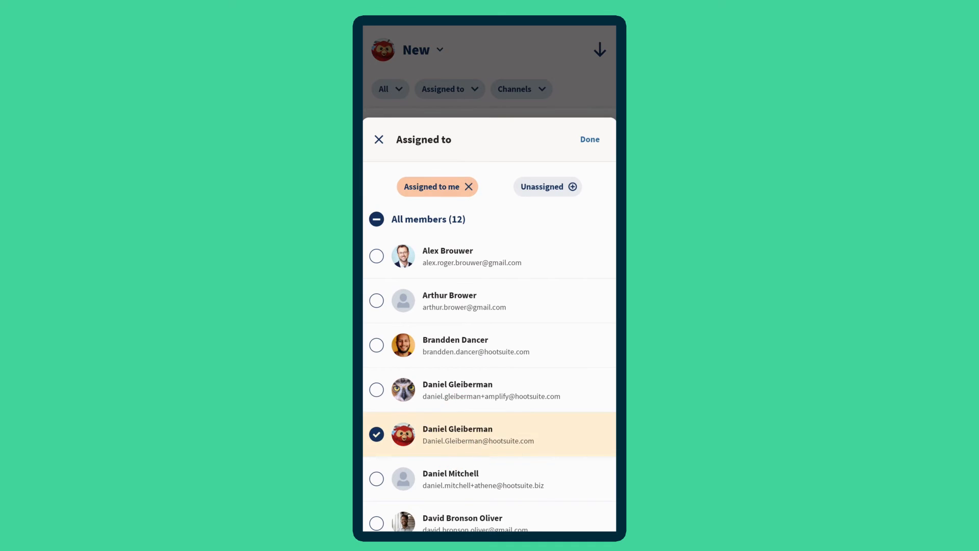
click(589, 140)
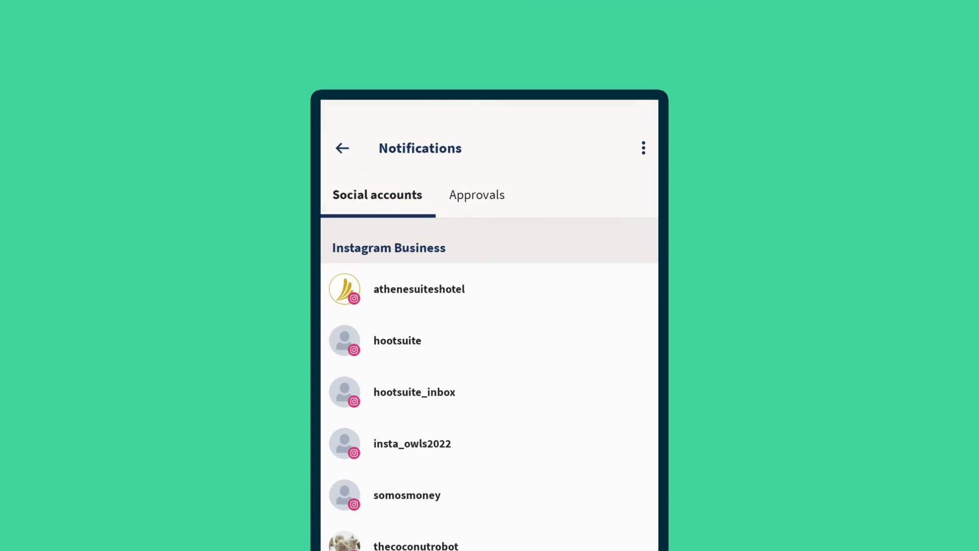
click(419, 288)
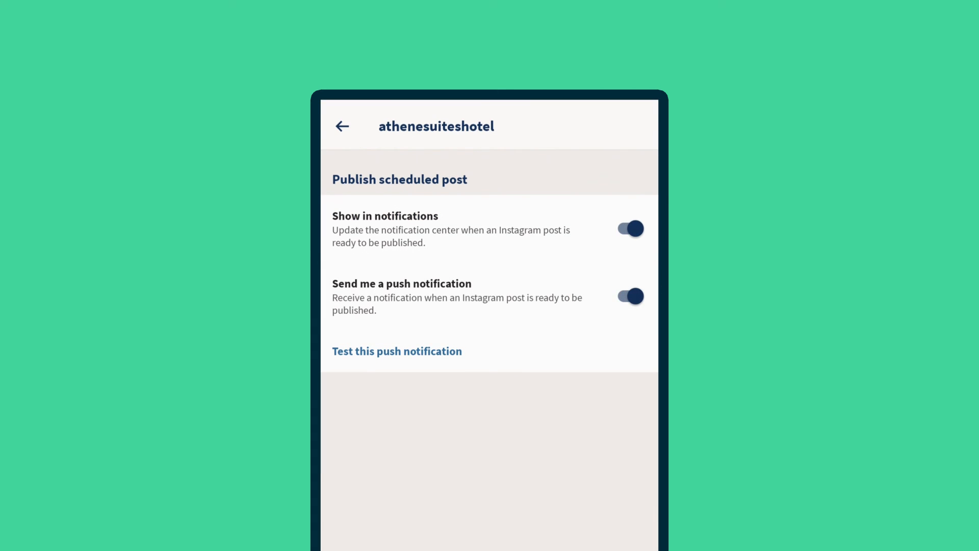